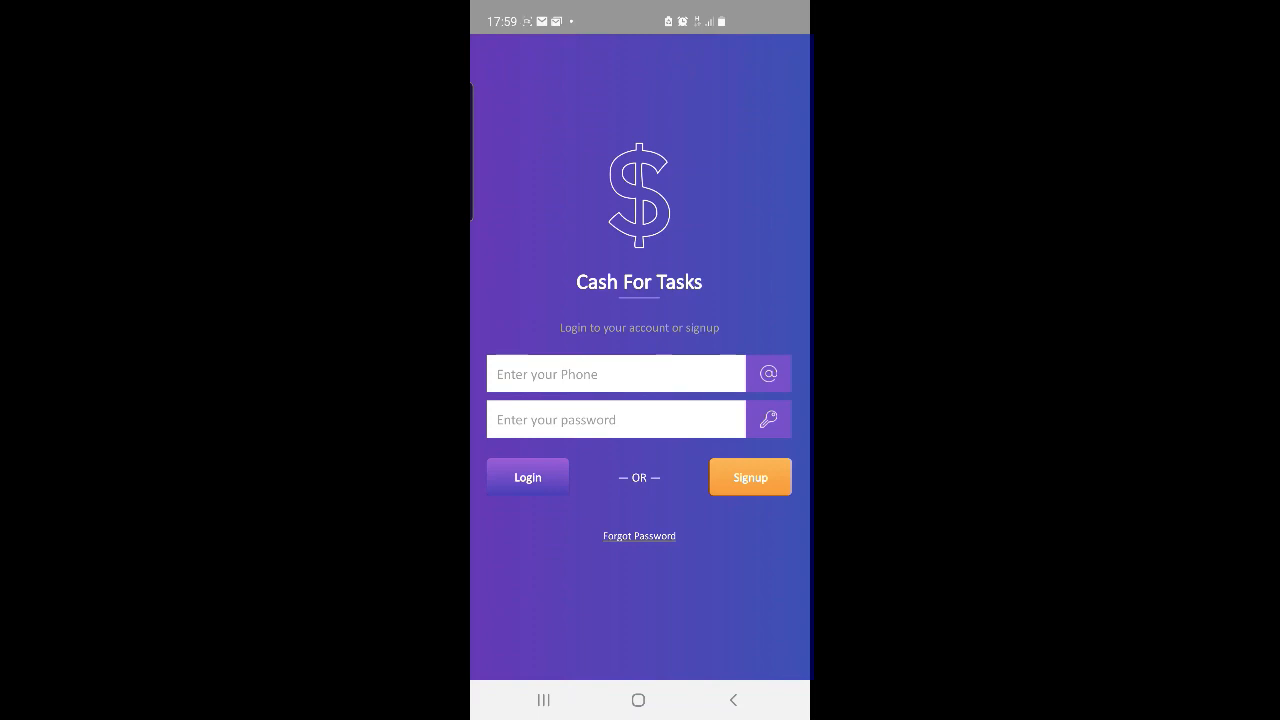
Visit the account creation form, then return to the login screen
left_click(750, 476)
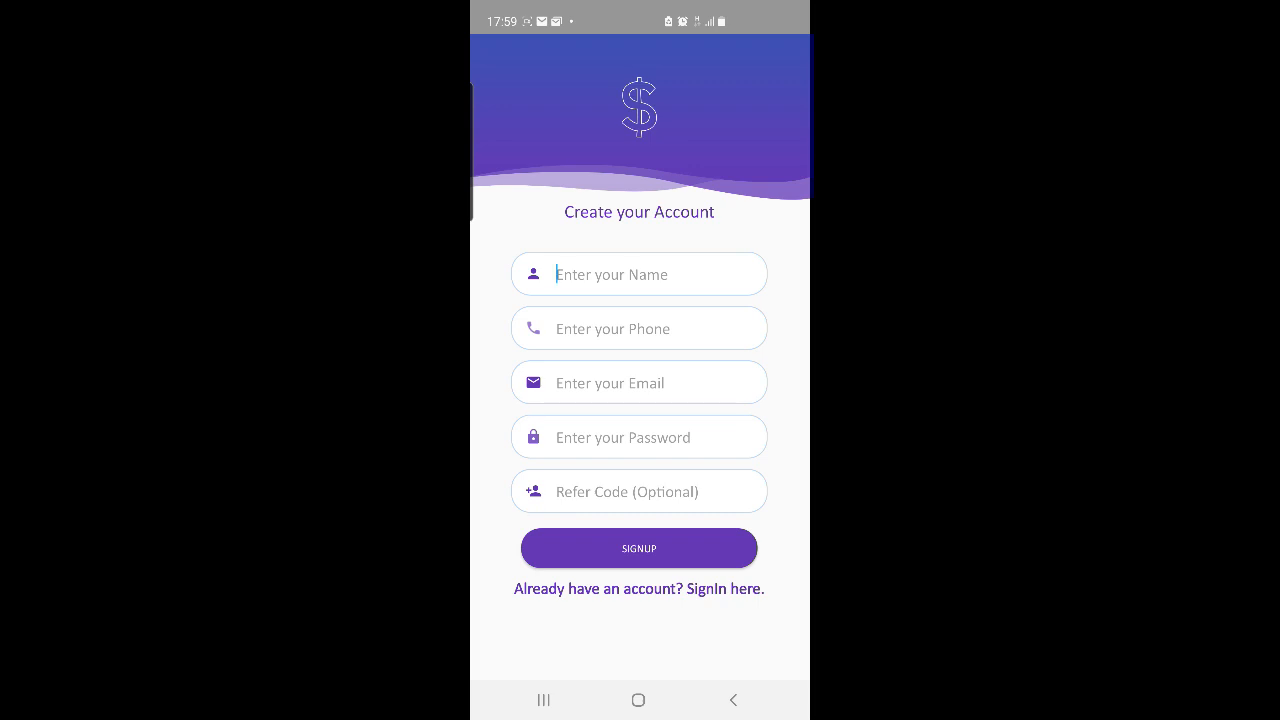
left_click(640, 274)
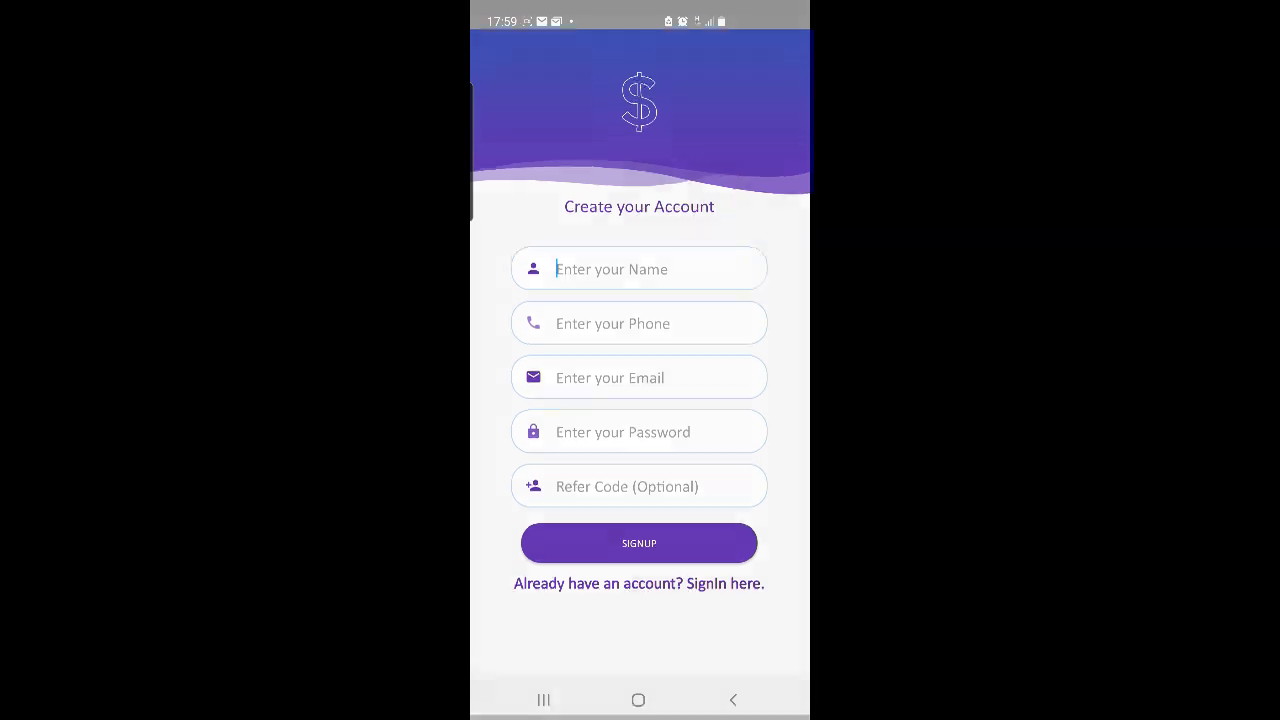
left_click(638, 584)
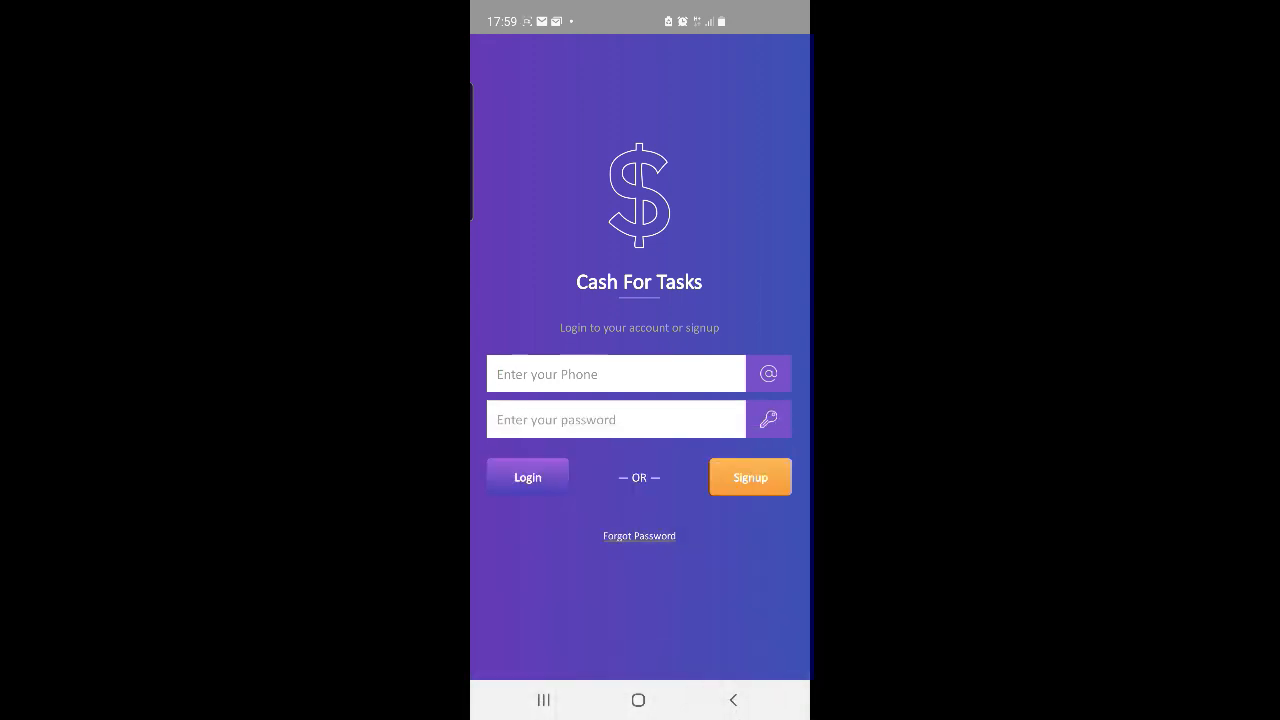
Enter the phone number and password and log in to the home dashboard
left_click(616, 374)
type("00")
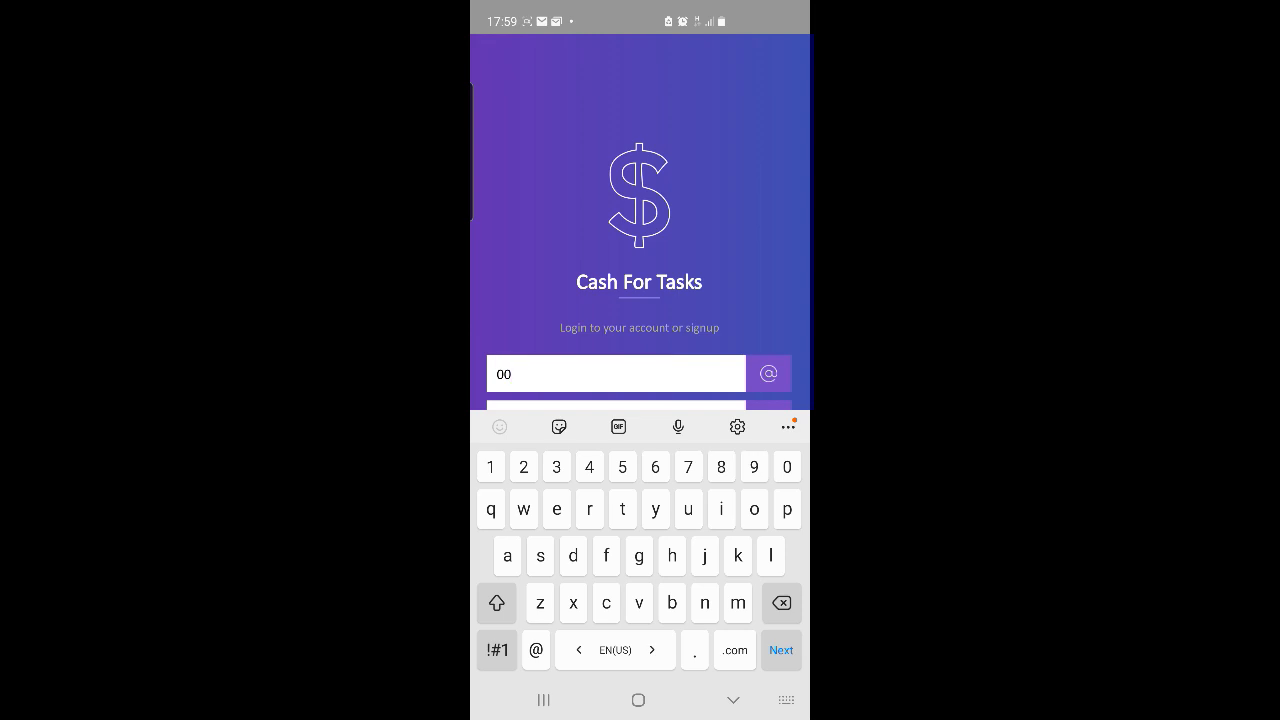
left_click(780, 650)
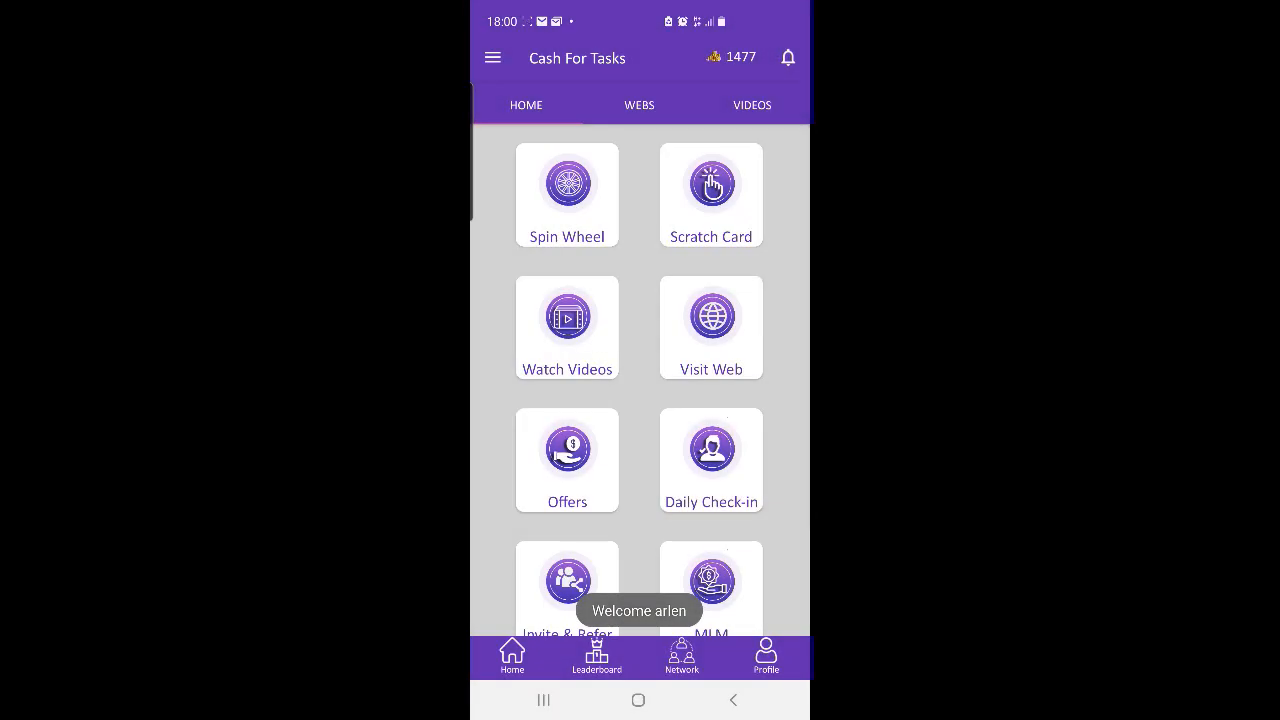
Play Spin and Win, land on 10 credits and claim it, raising the balance from 1477 to 1487
left_click(566, 184)
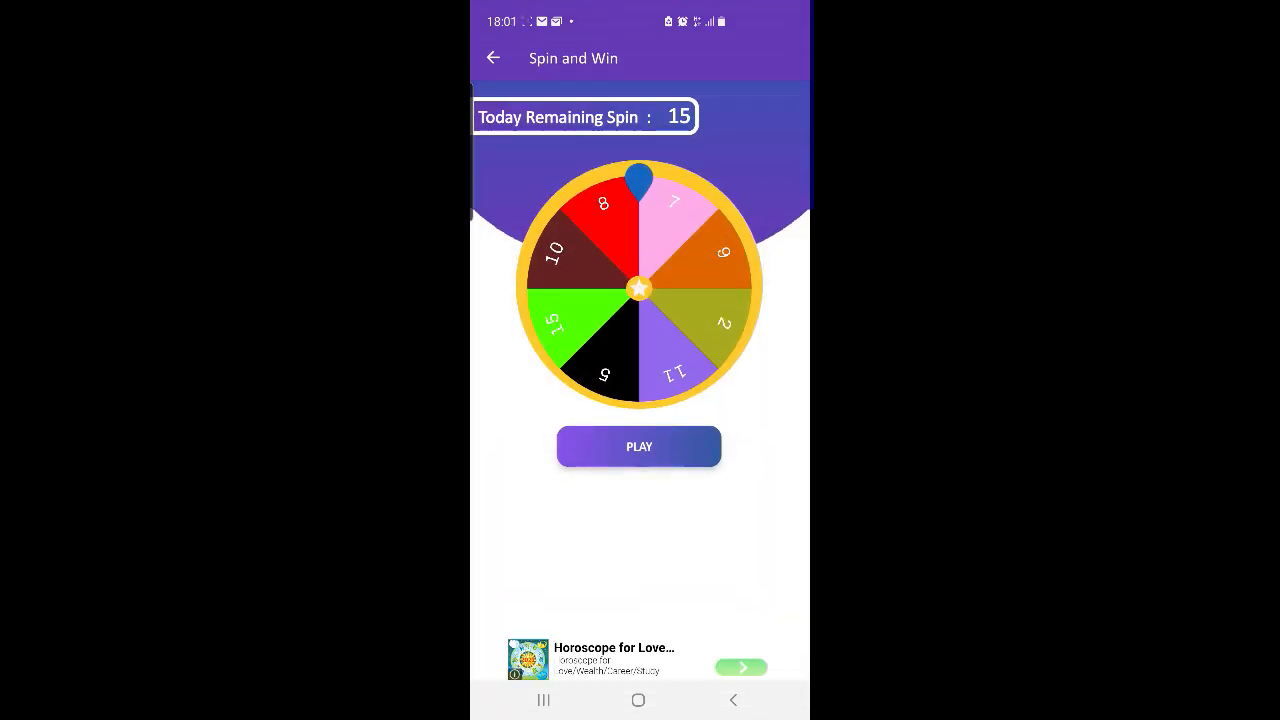
left_click(640, 446)
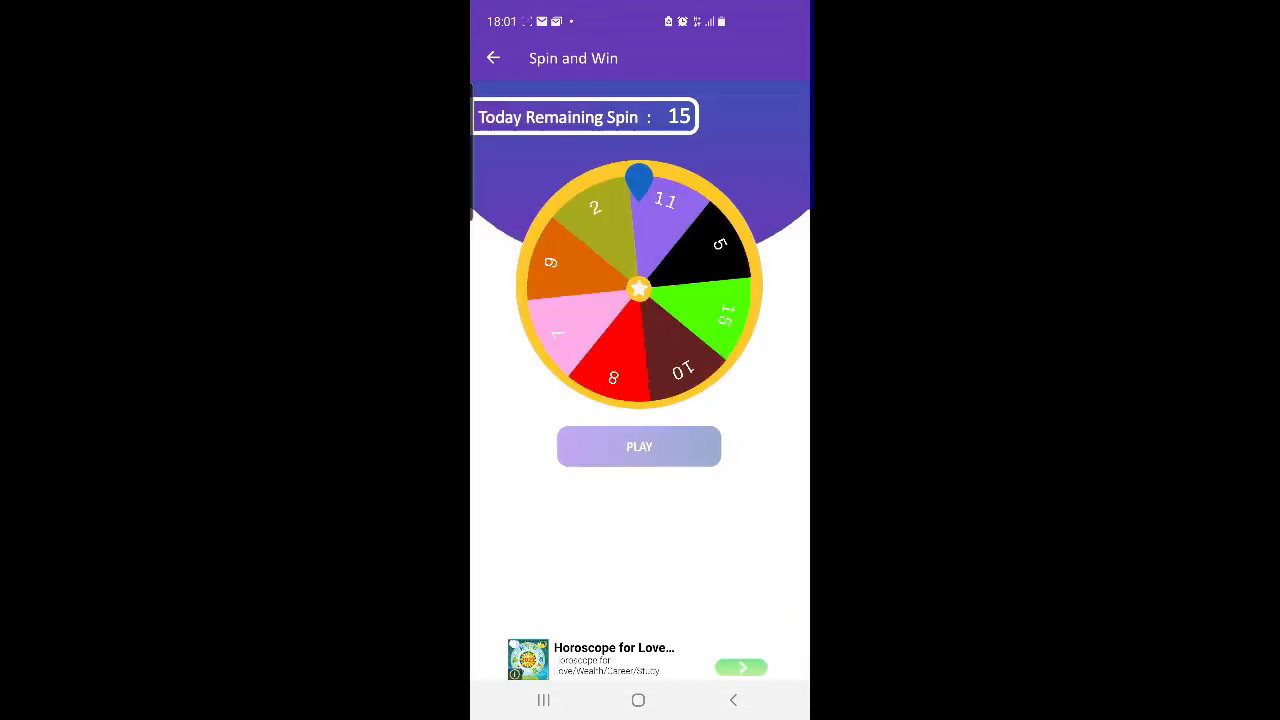
left_click(640, 446)
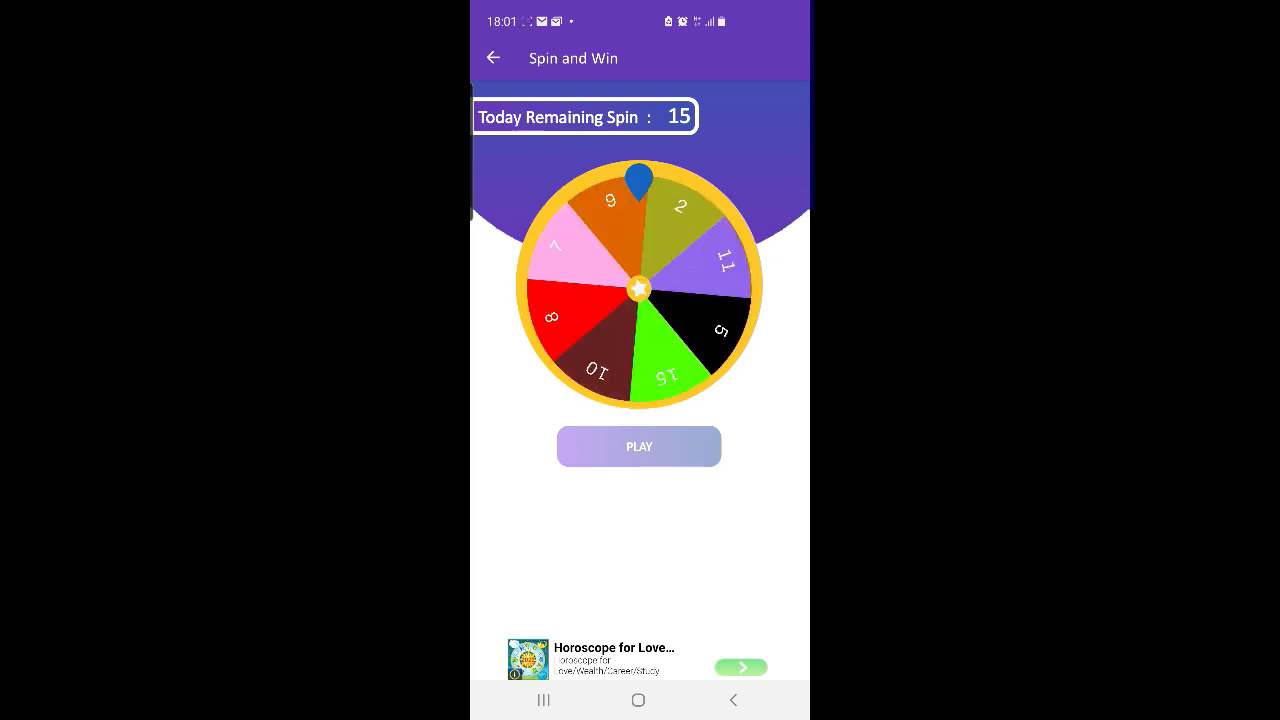
left_click(640, 446)
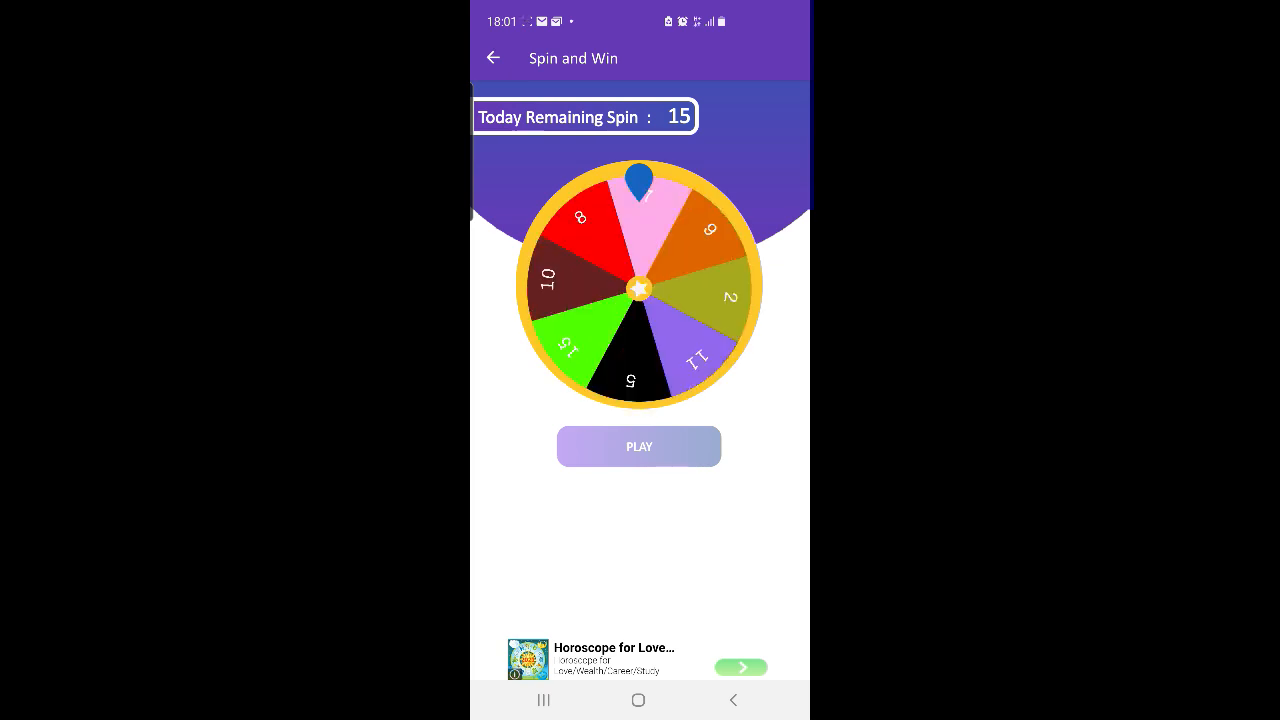
left_click(640, 446)
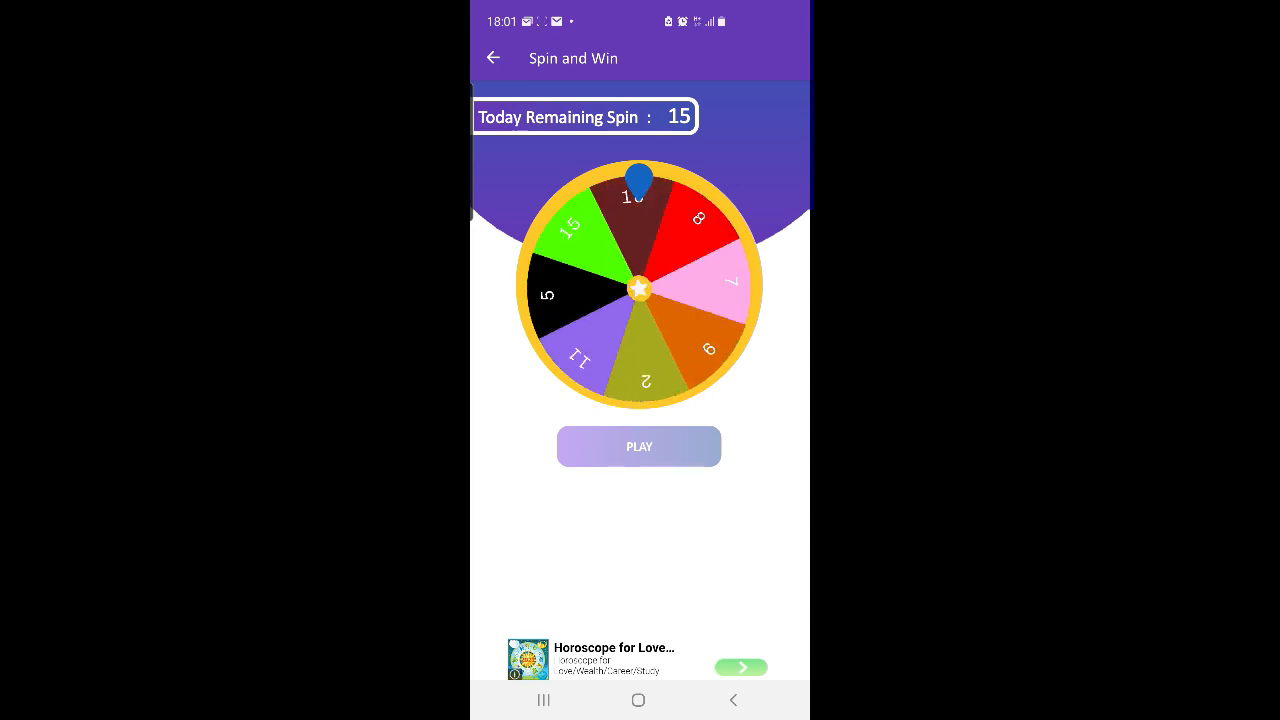
left_click(492, 56)
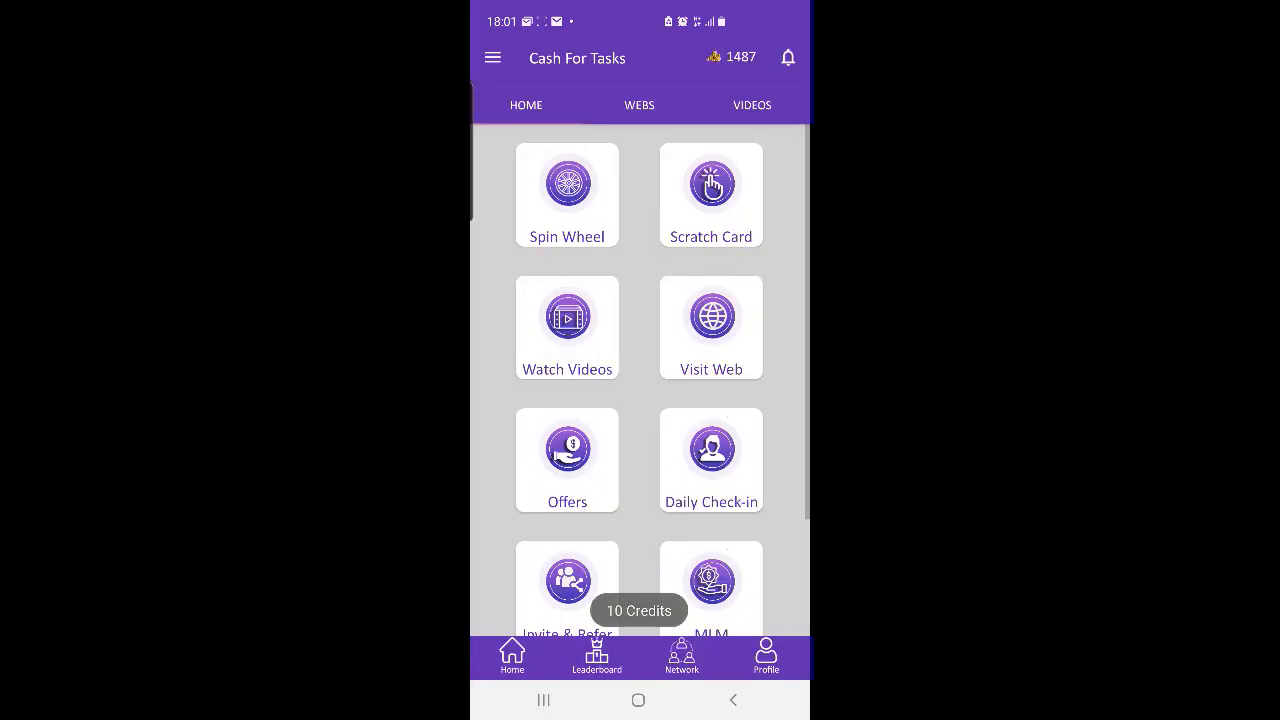
Scratch a card to reveal a 10-credit win and return home with balance 1497
left_click(710, 182)
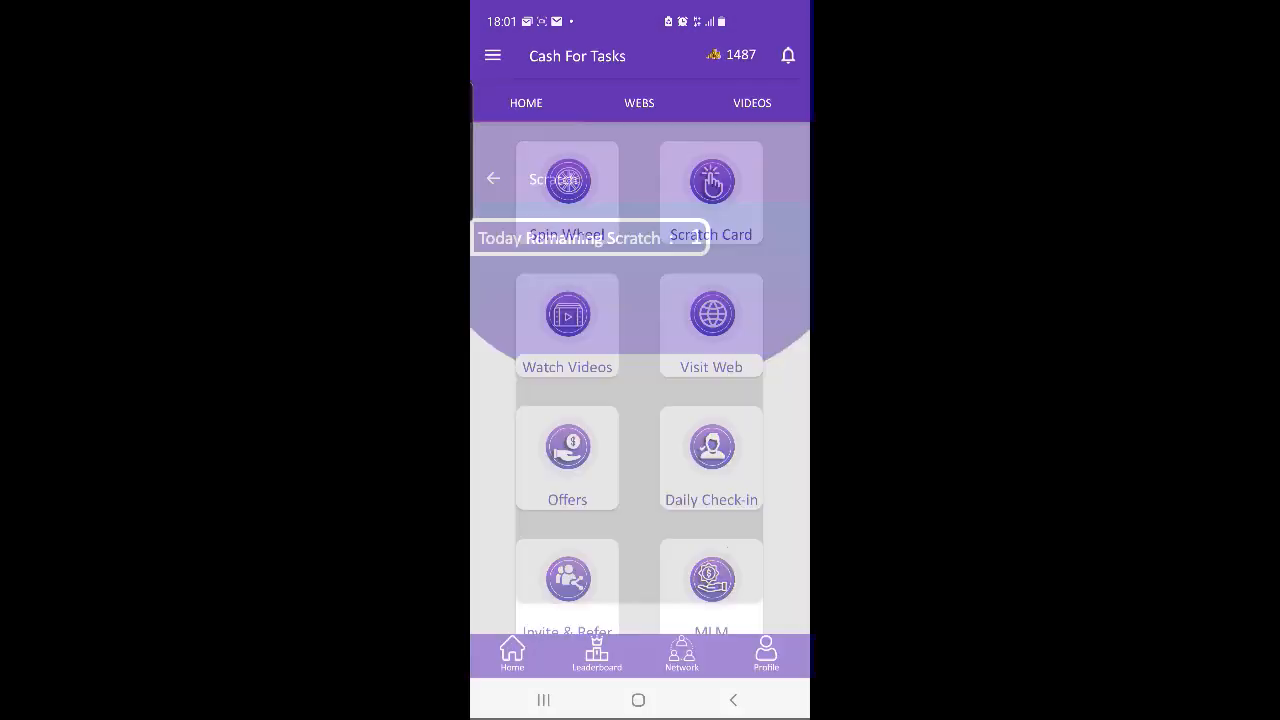
left_click(710, 180)
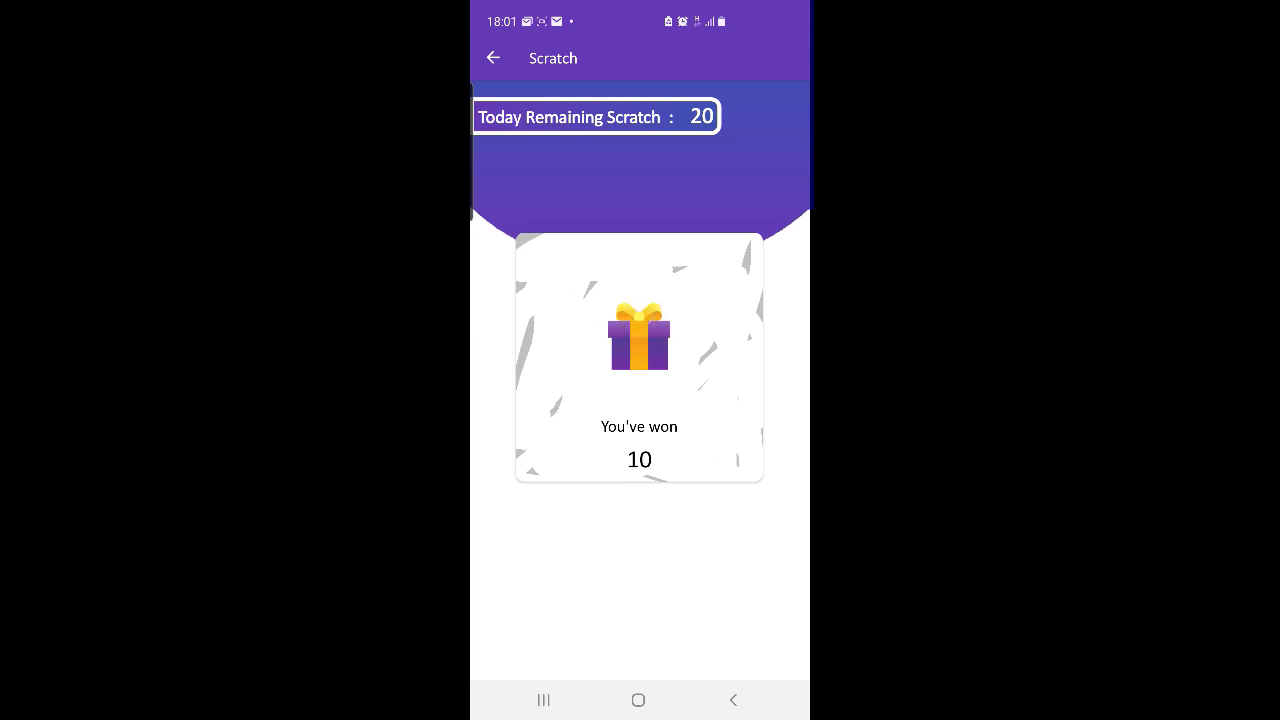
left_click(492, 58)
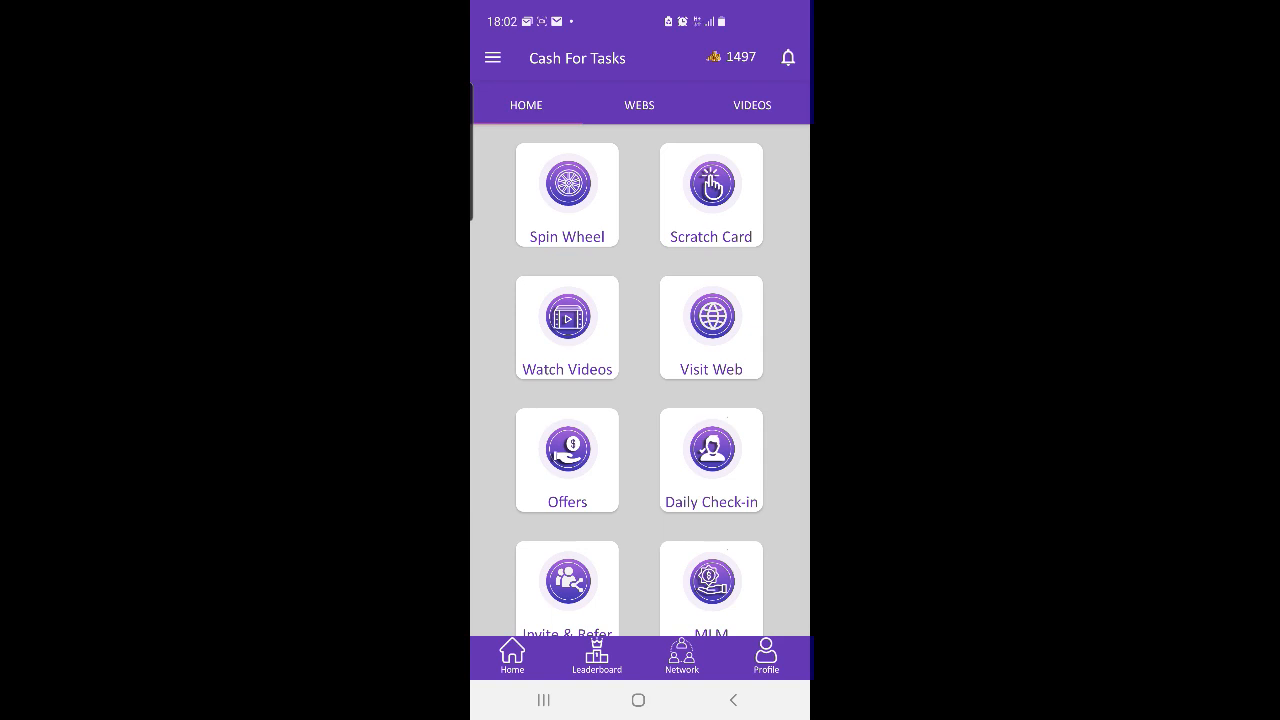
View the Invite & Refer page showing the account's invite code
scroll("down", 3)
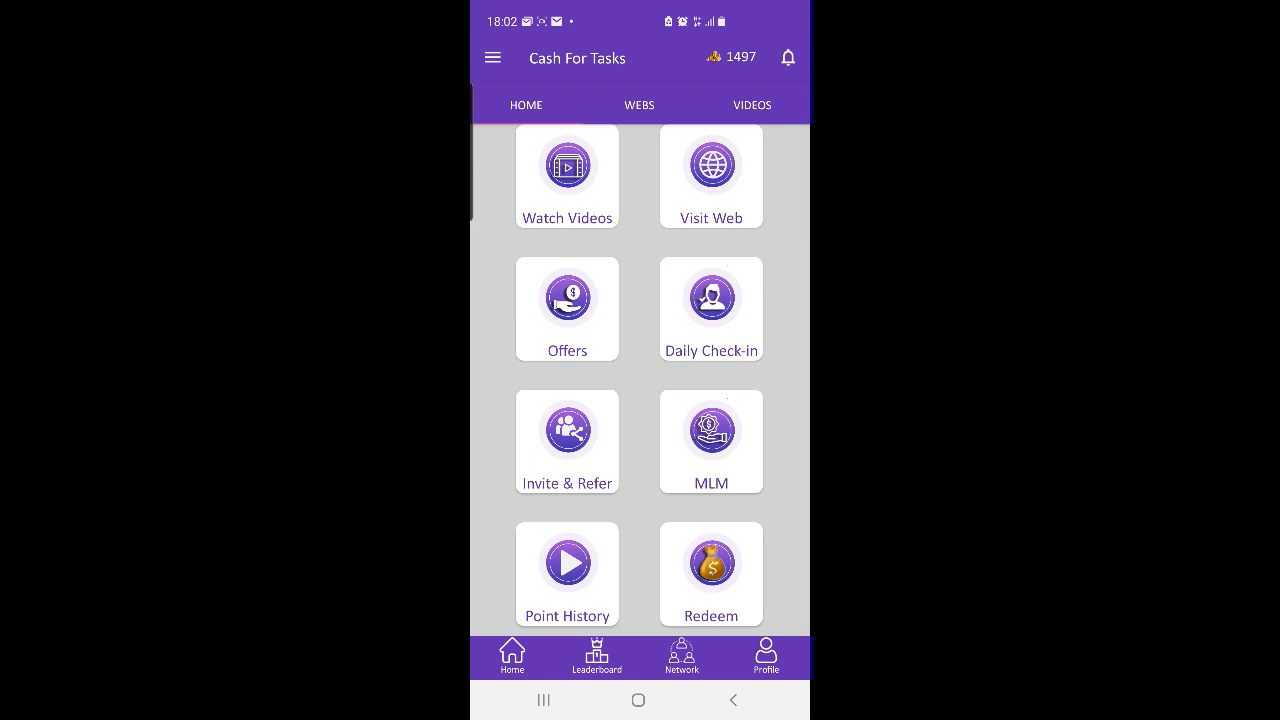
left_click(566, 442)
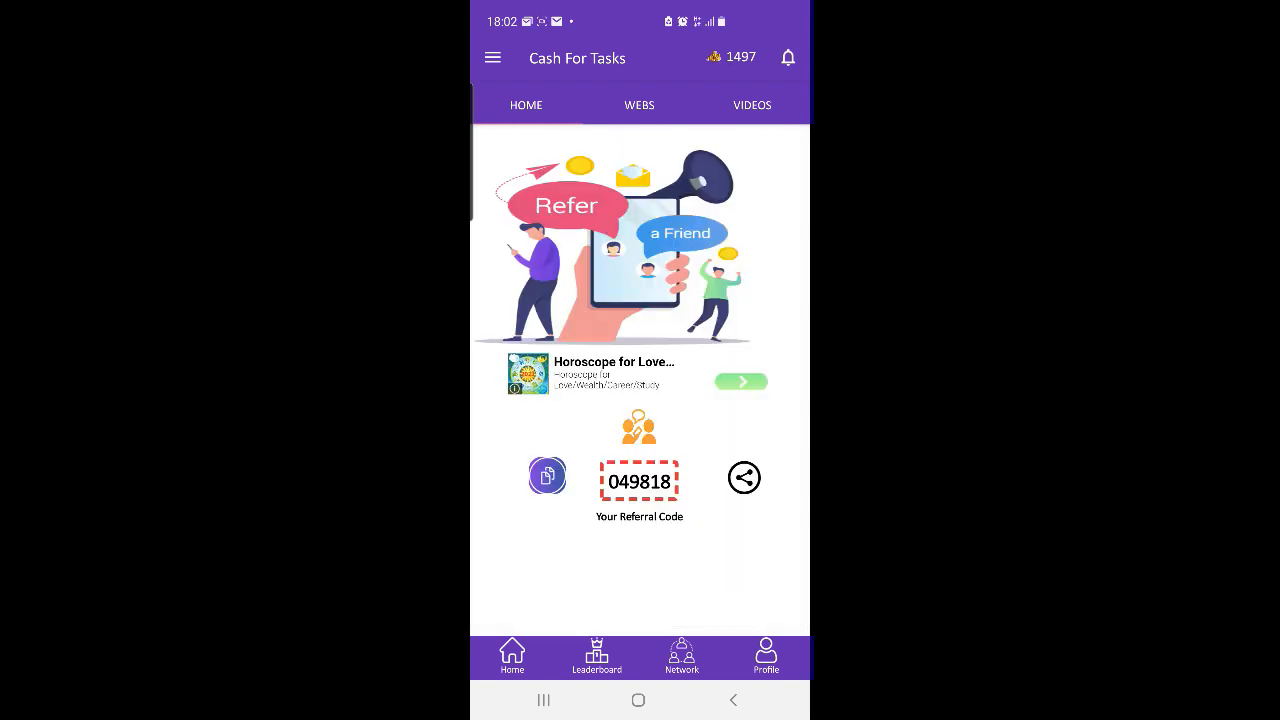
scroll("down", 3)
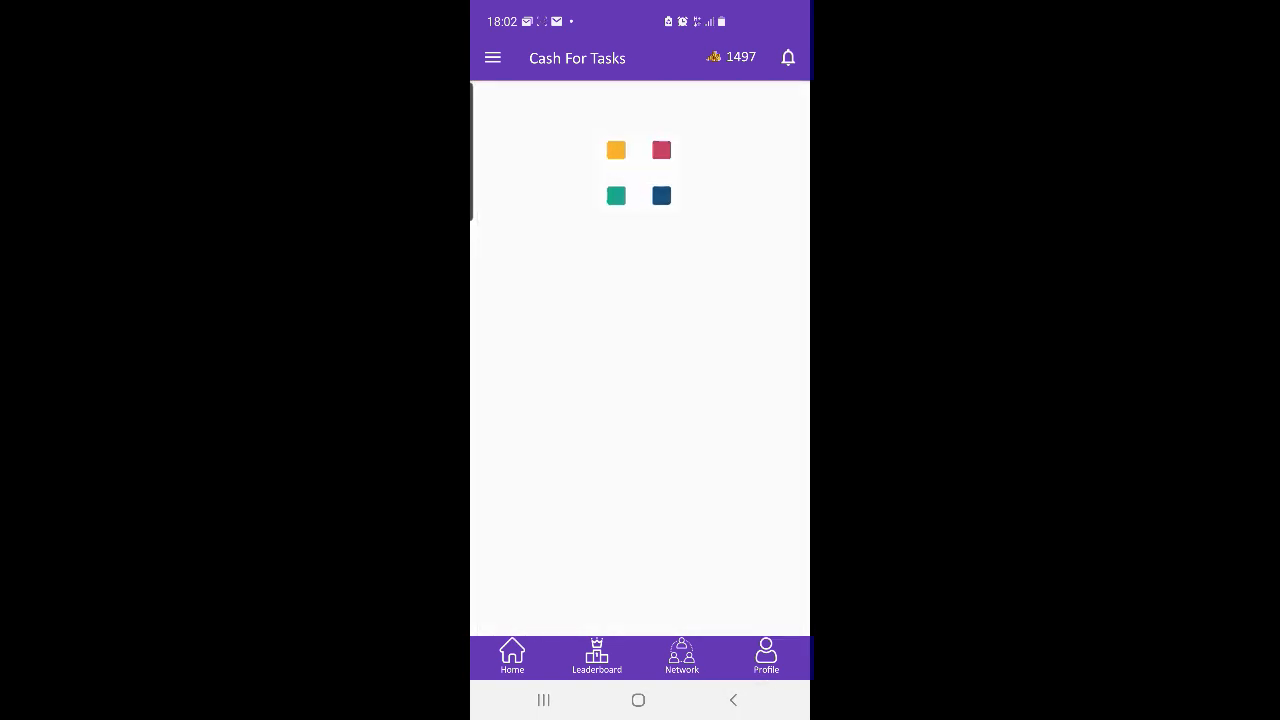
Browse the leaderboard of top earners, then bring up the side navigation drawer
left_click(596, 656)
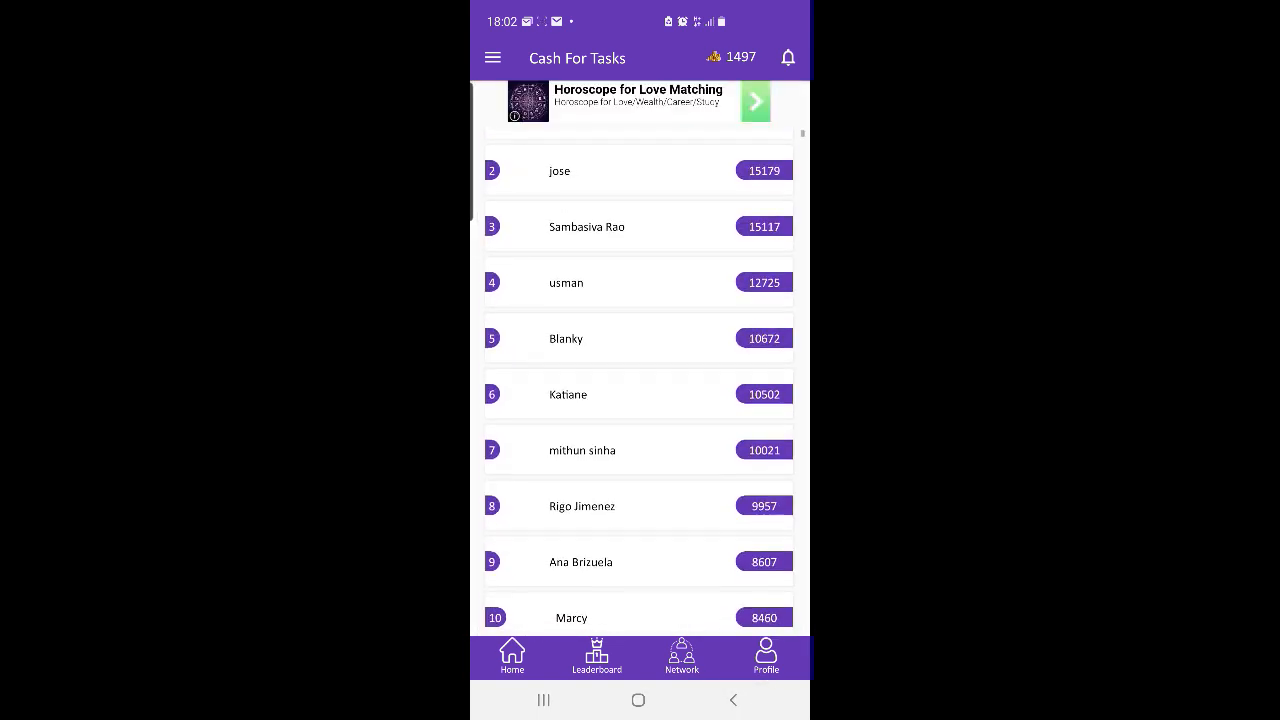
scroll("down", 3)
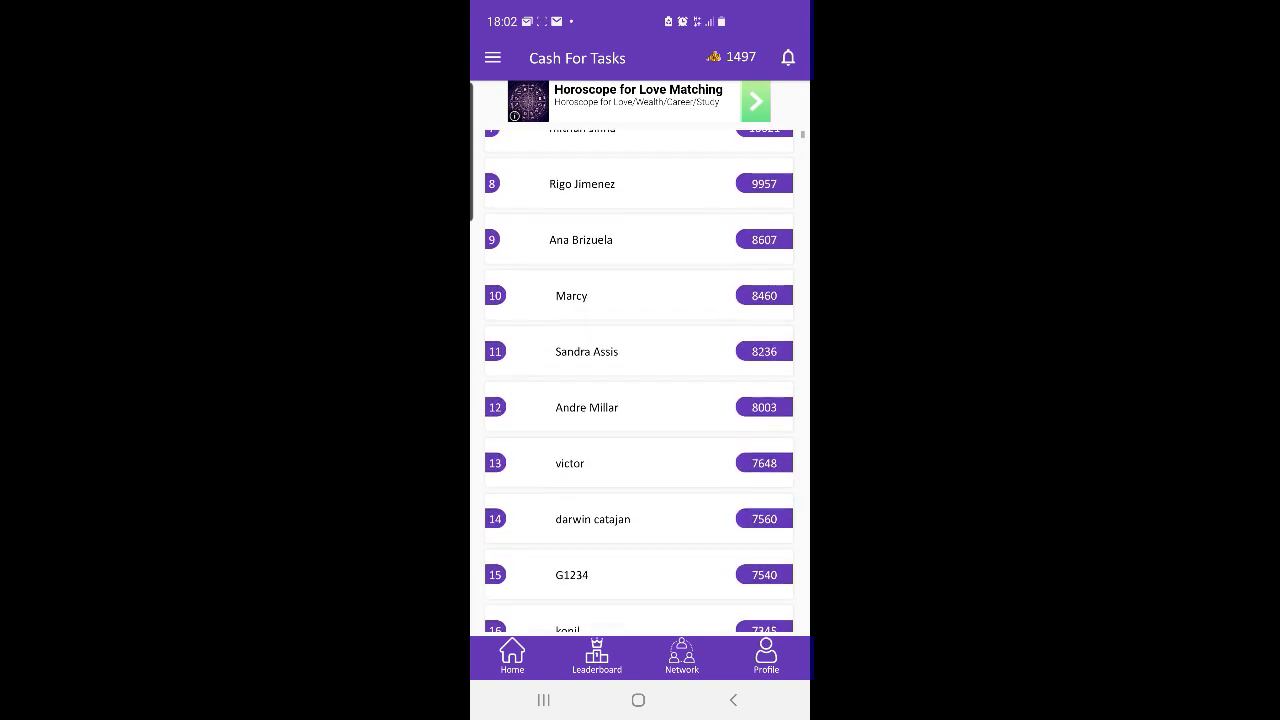
scroll("down", 3)
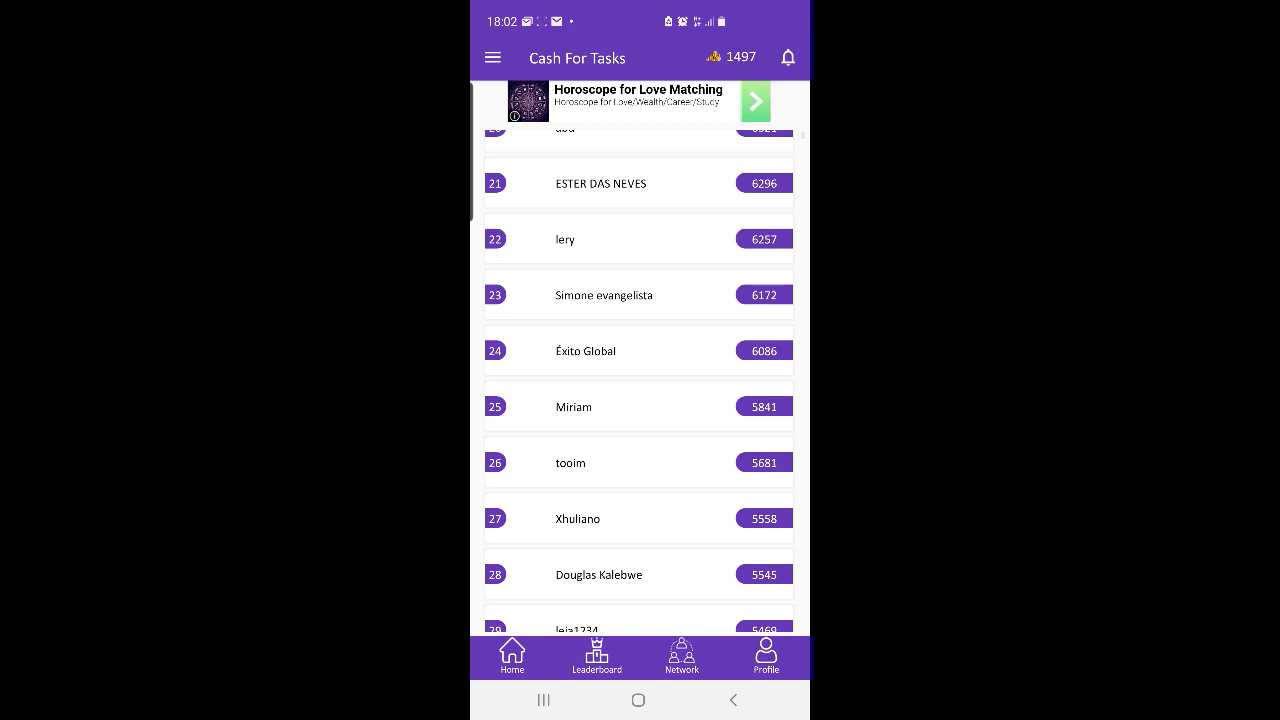
left_click(492, 56)
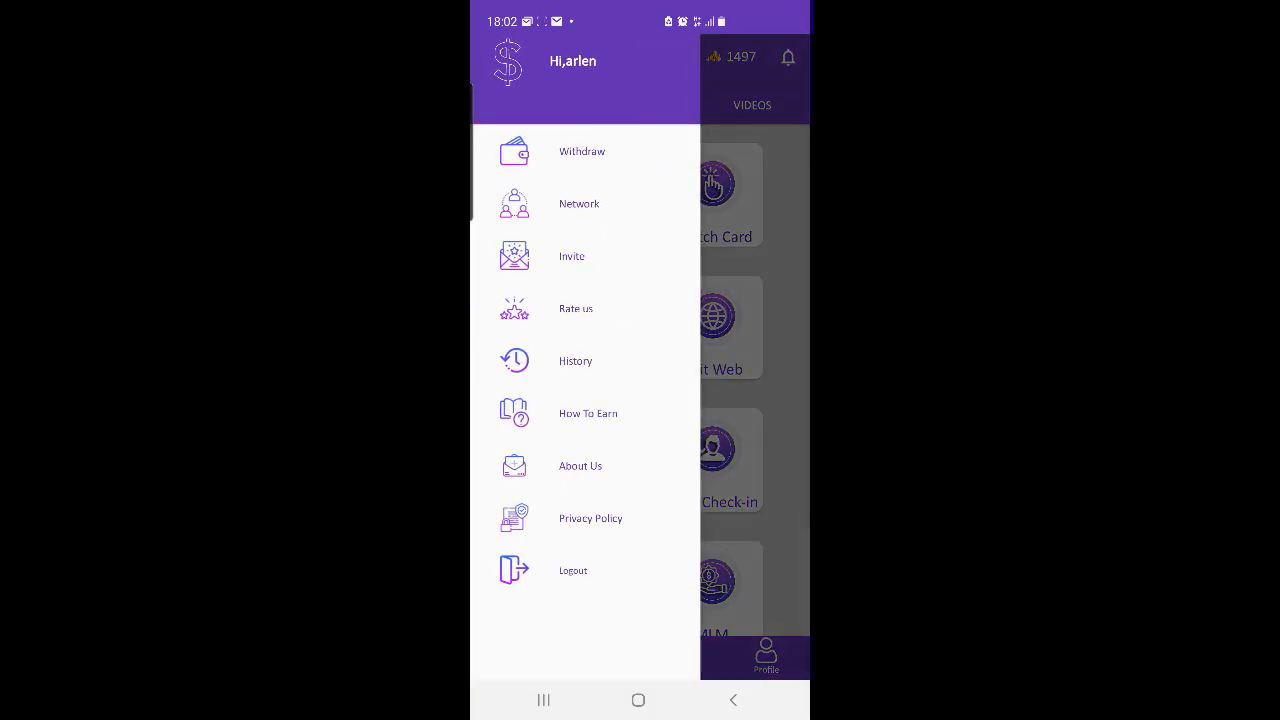
left_click(580, 152)
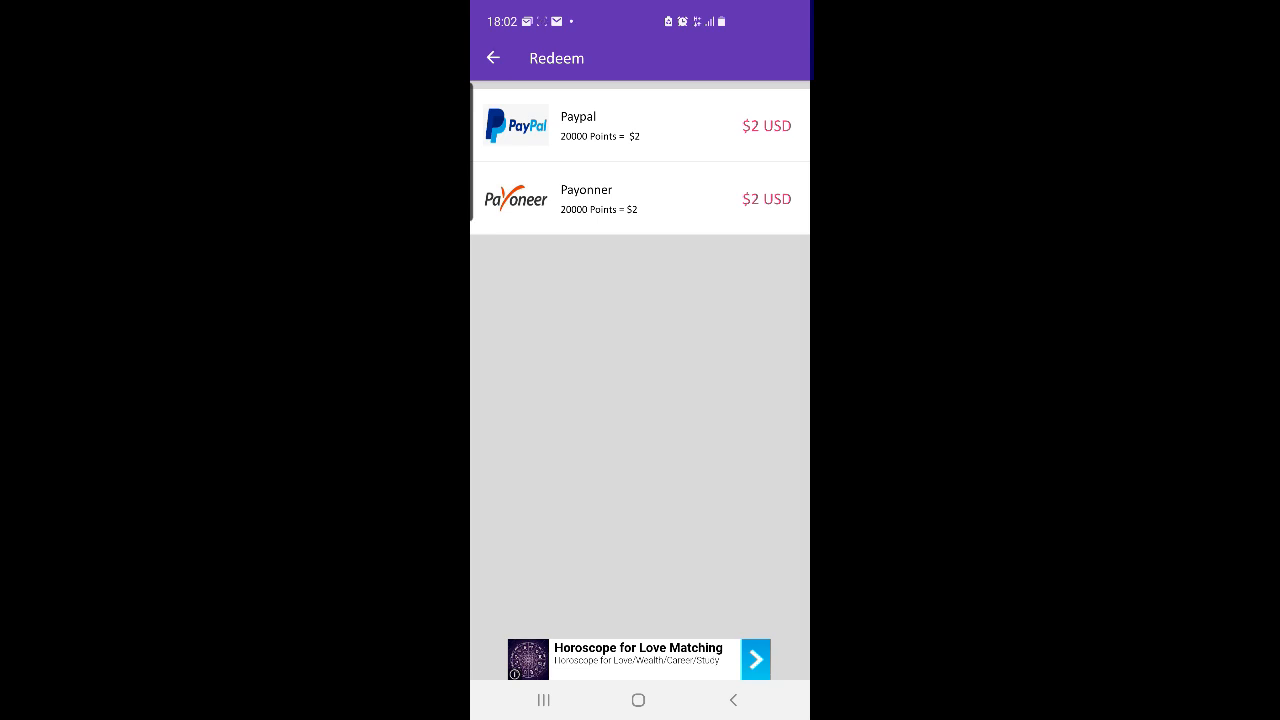
left_click(492, 56)
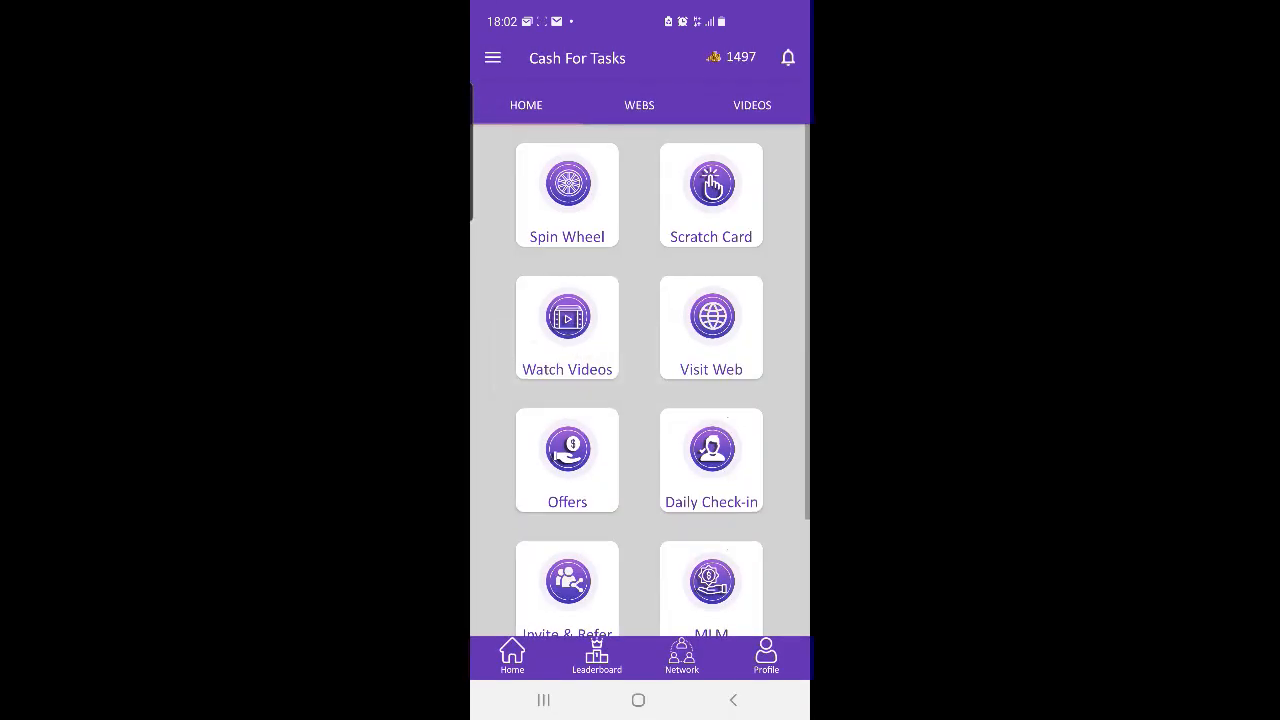
left_click(492, 56)
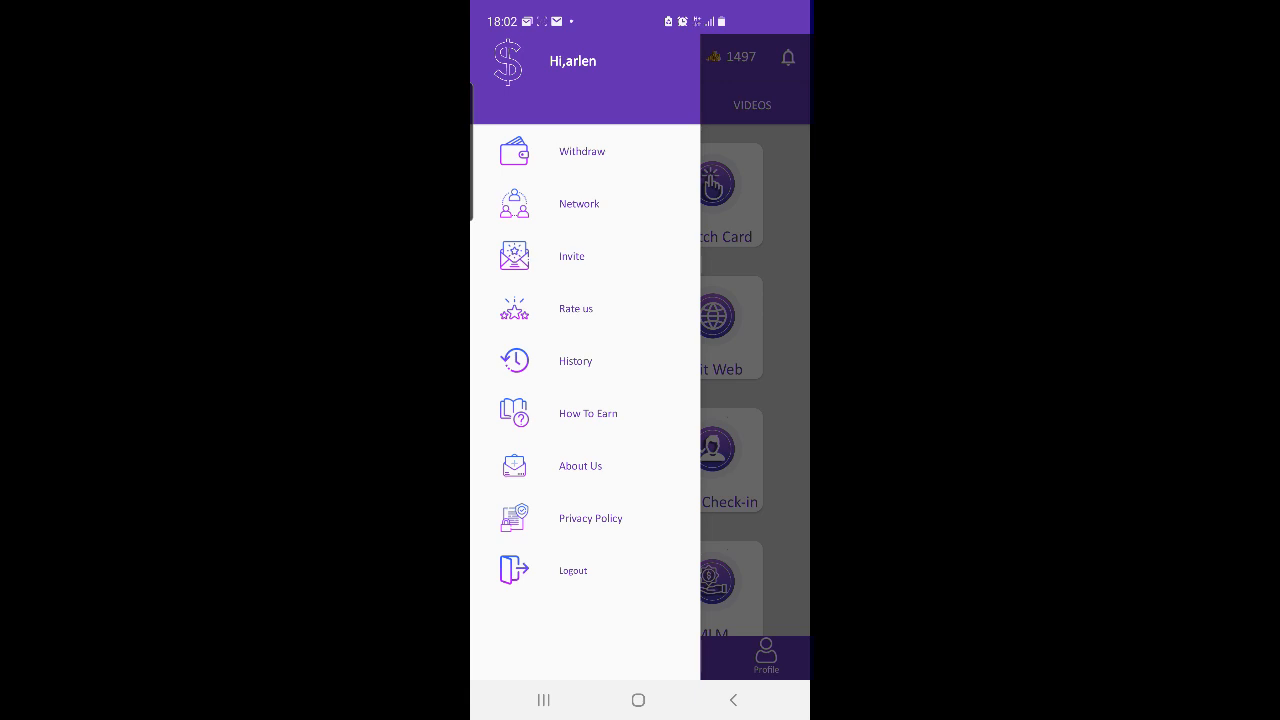
View the points history of scratch, spin and check-in credits, then return home
left_click(576, 360)
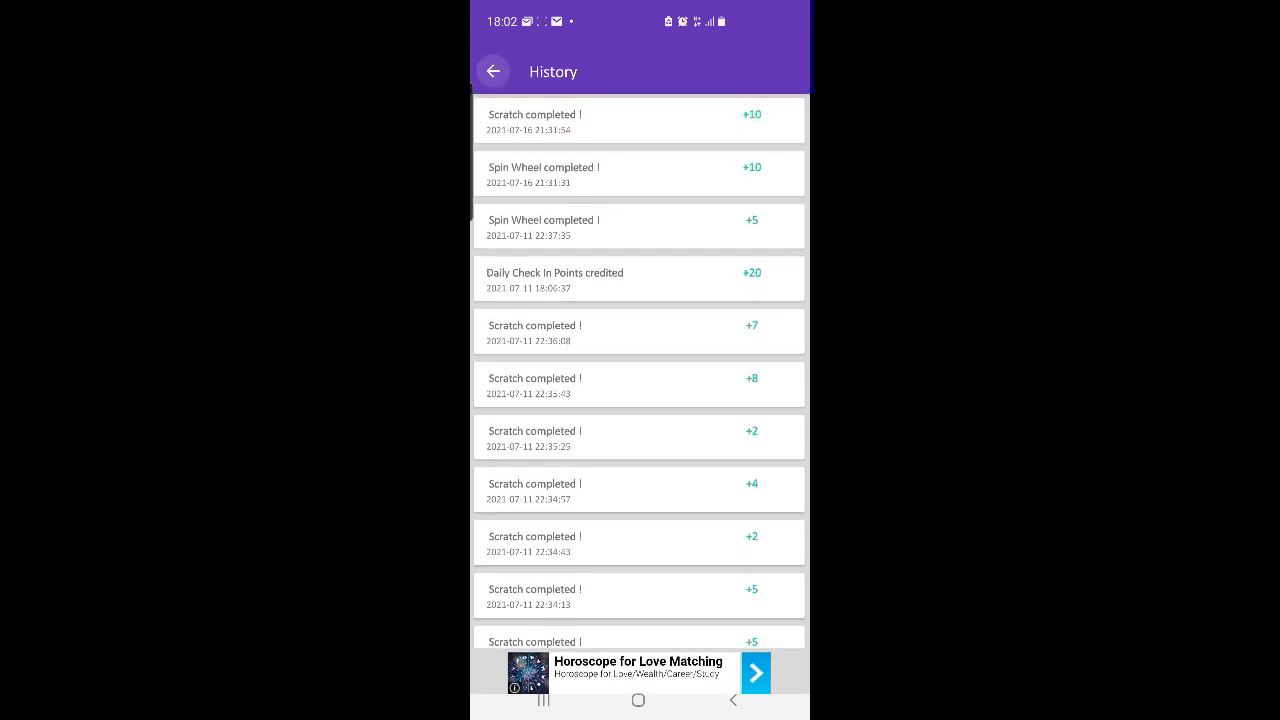
left_click(492, 72)
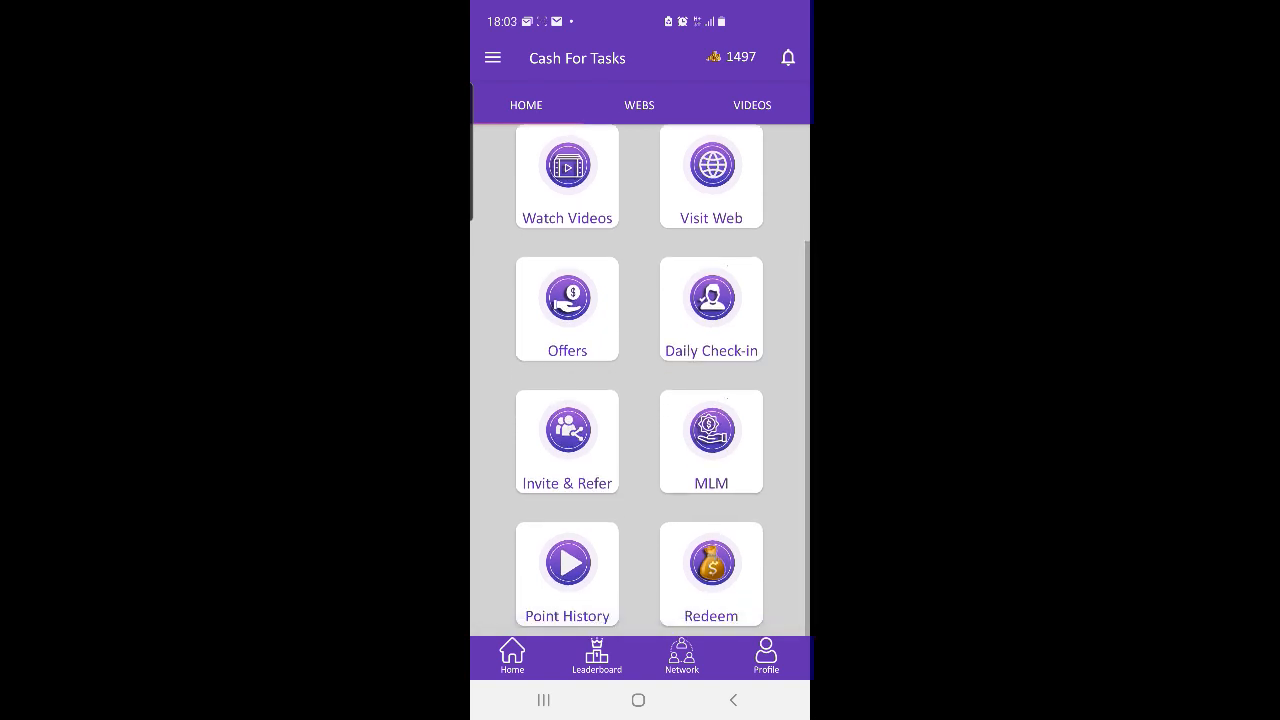
Claim today's daily check-in points, confirm with Ok and return to the home dashboard
left_click(710, 296)
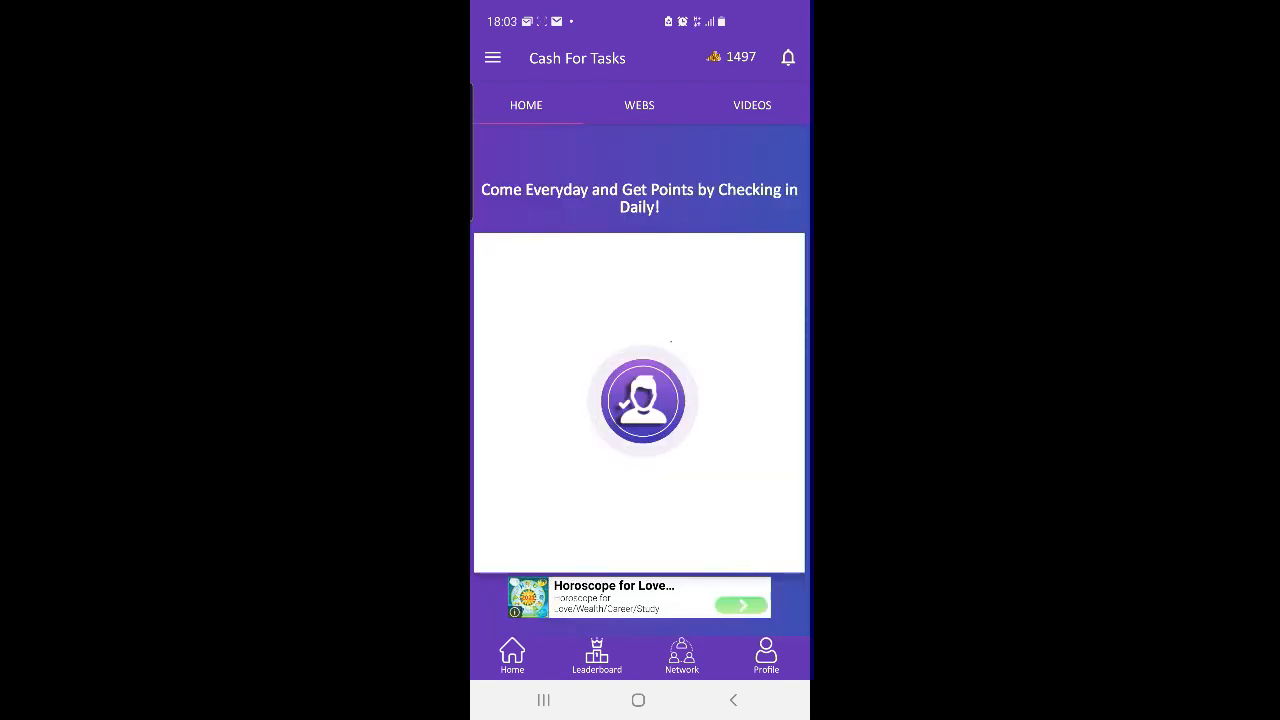
left_click(640, 400)
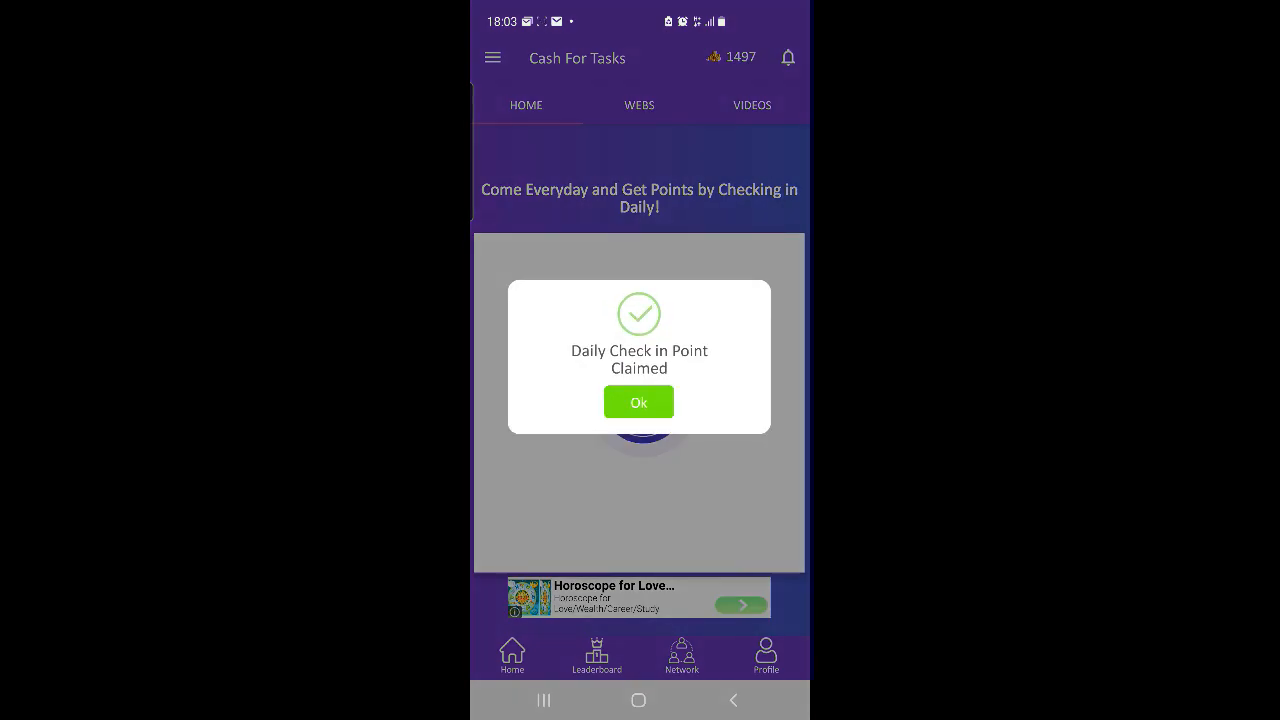
left_click(638, 400)
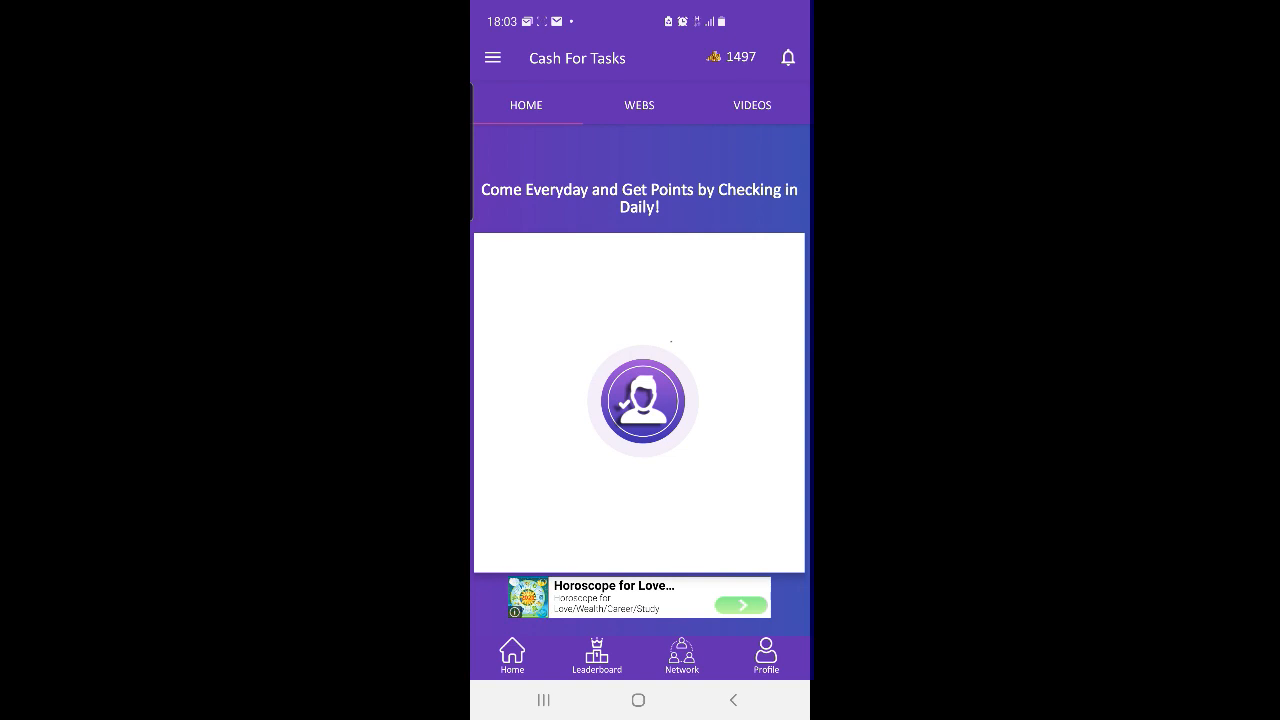
left_click(492, 56)
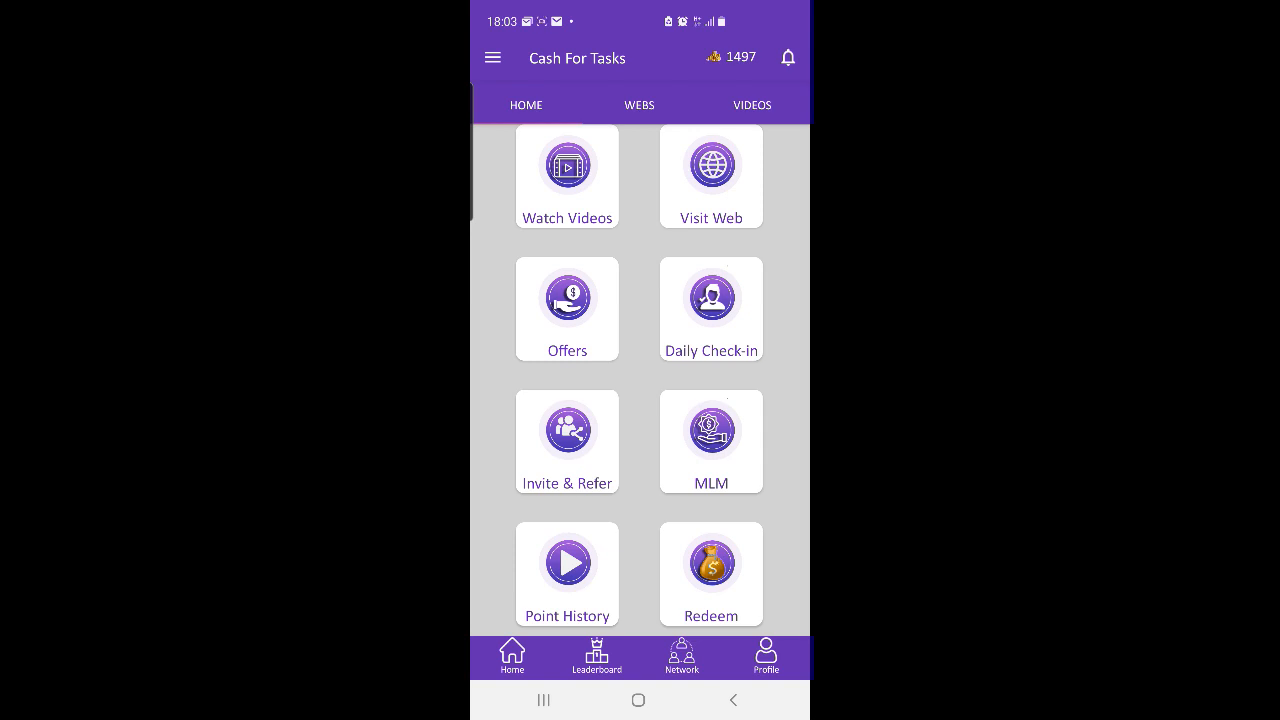
View the leaderboard again, then choose Logout from the drawer to get the confirmation prompt
left_click(568, 430)
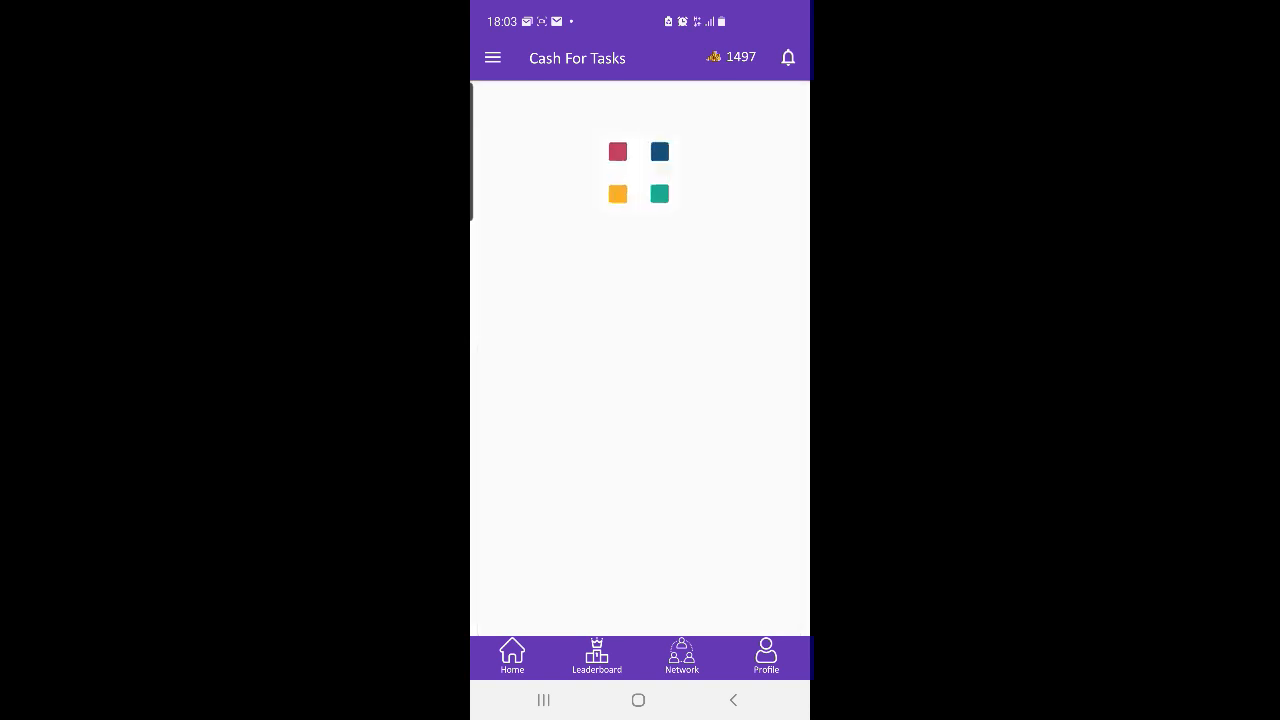
left_click(596, 656)
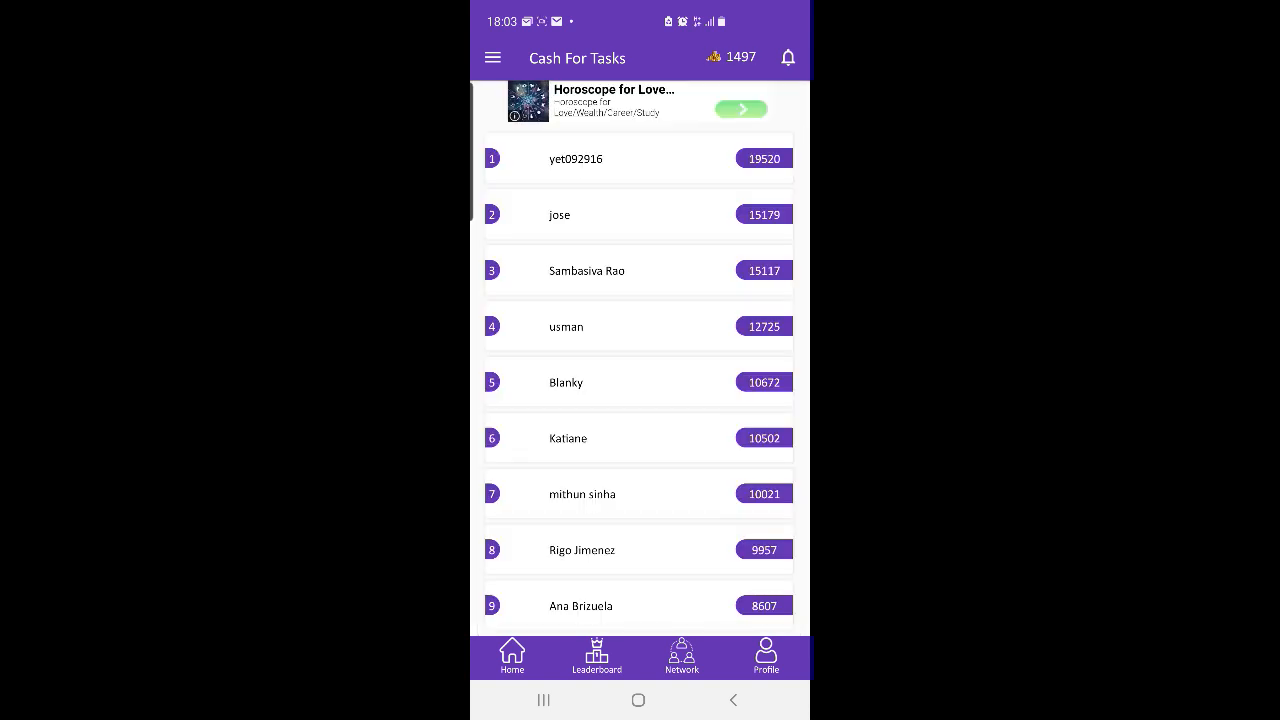
left_click(492, 56)
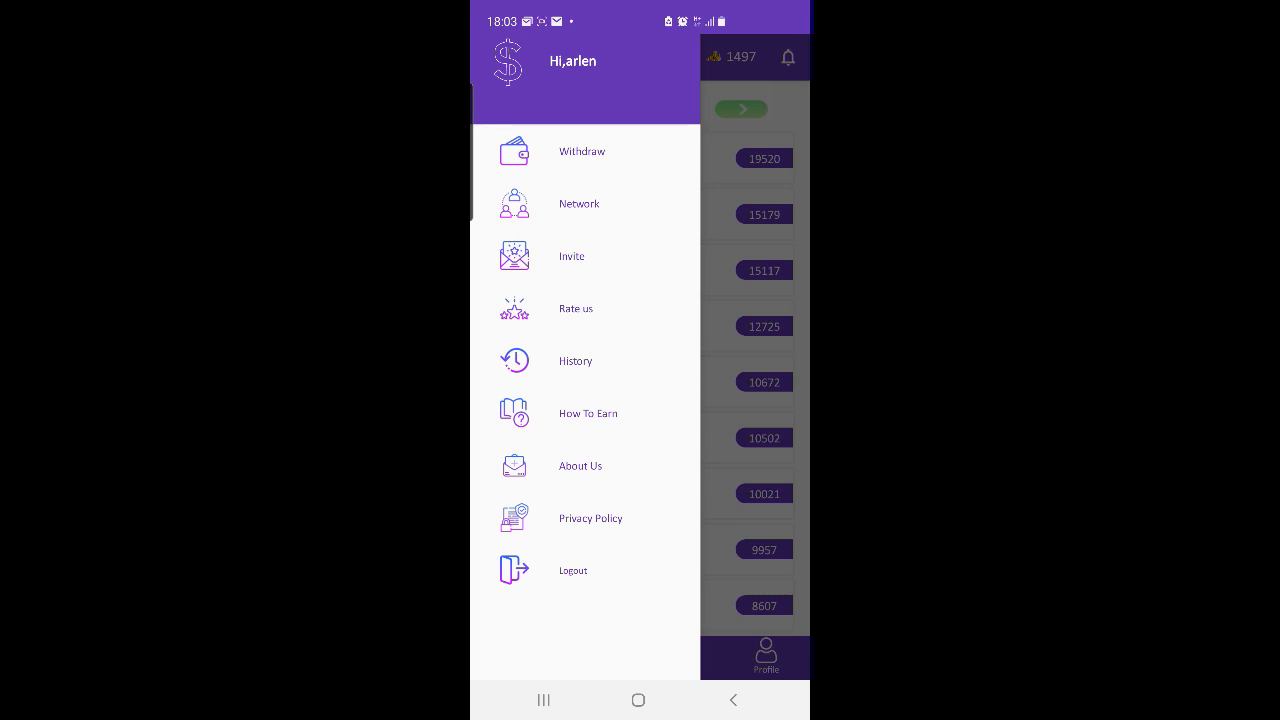
left_click(572, 570)
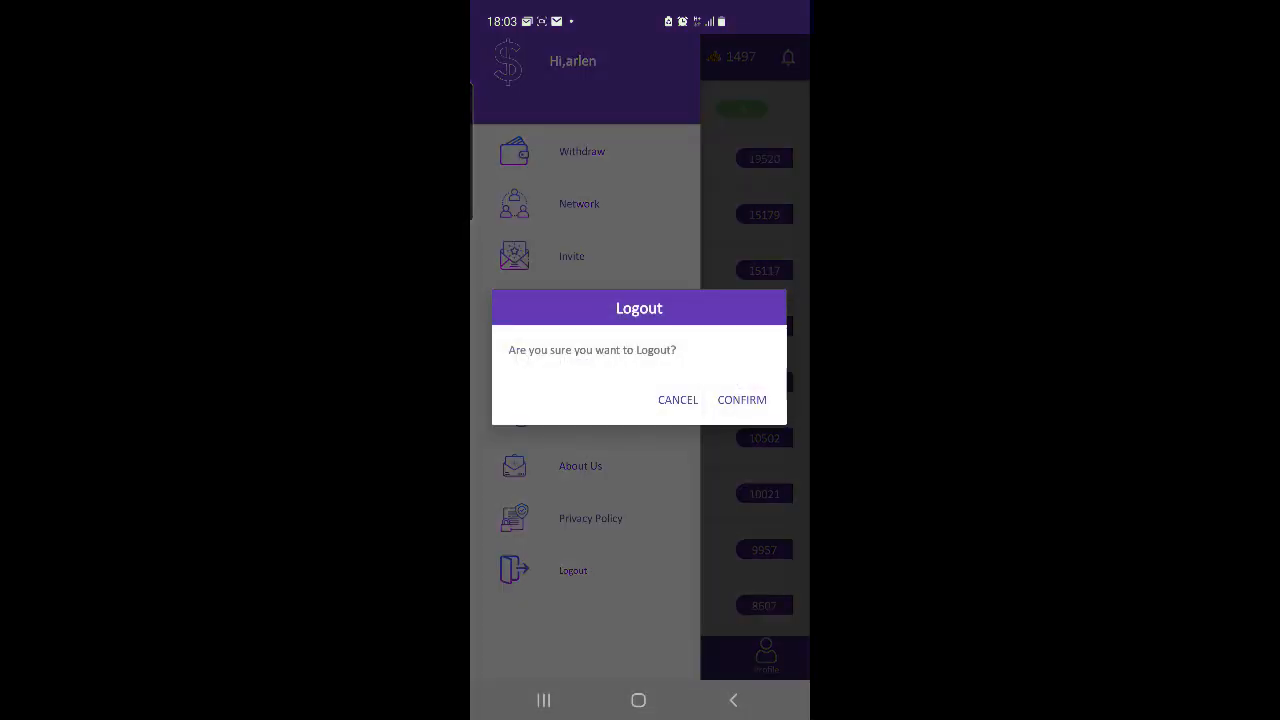